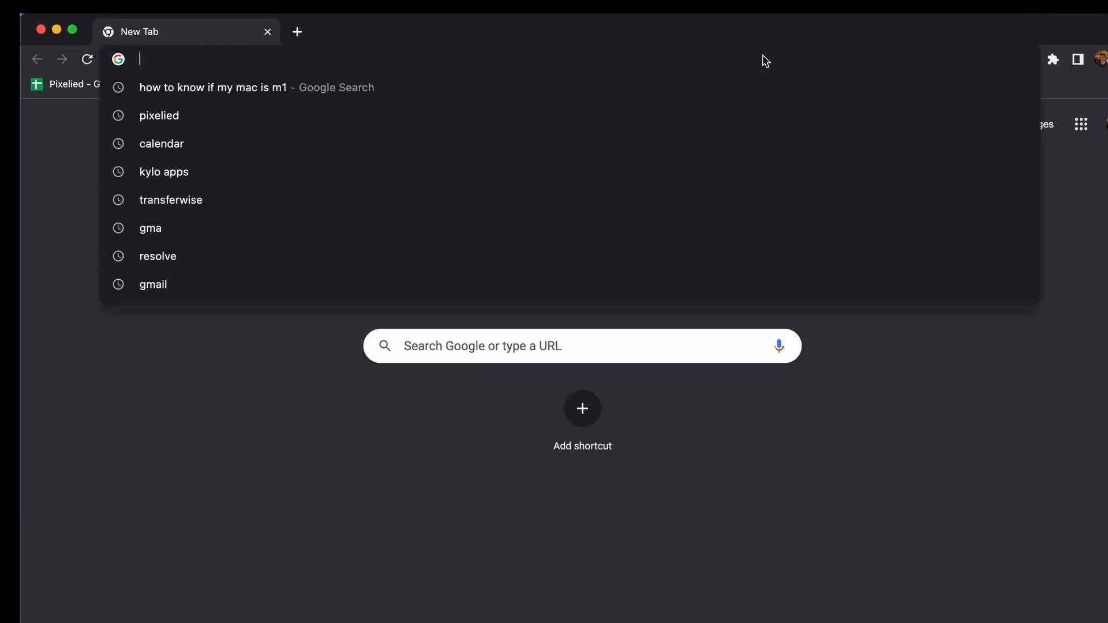
- Load pixelied.com/upload and upload the airplane-wing aerial photo from Downloads into the editor
text(pixelied.com/upload)
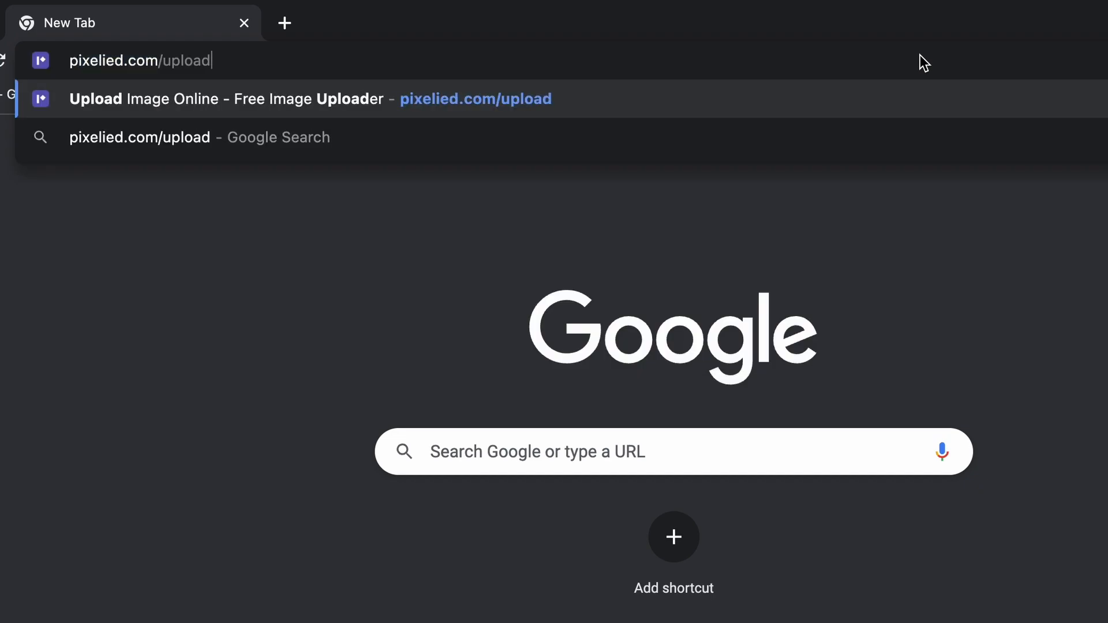
key(Enter)
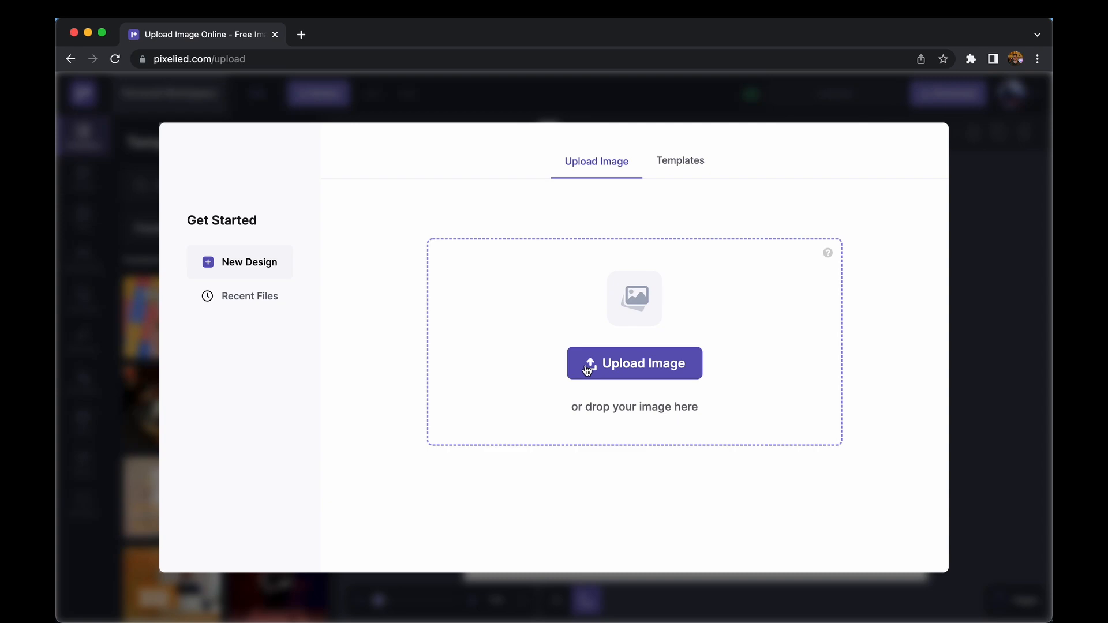
click(635, 363)
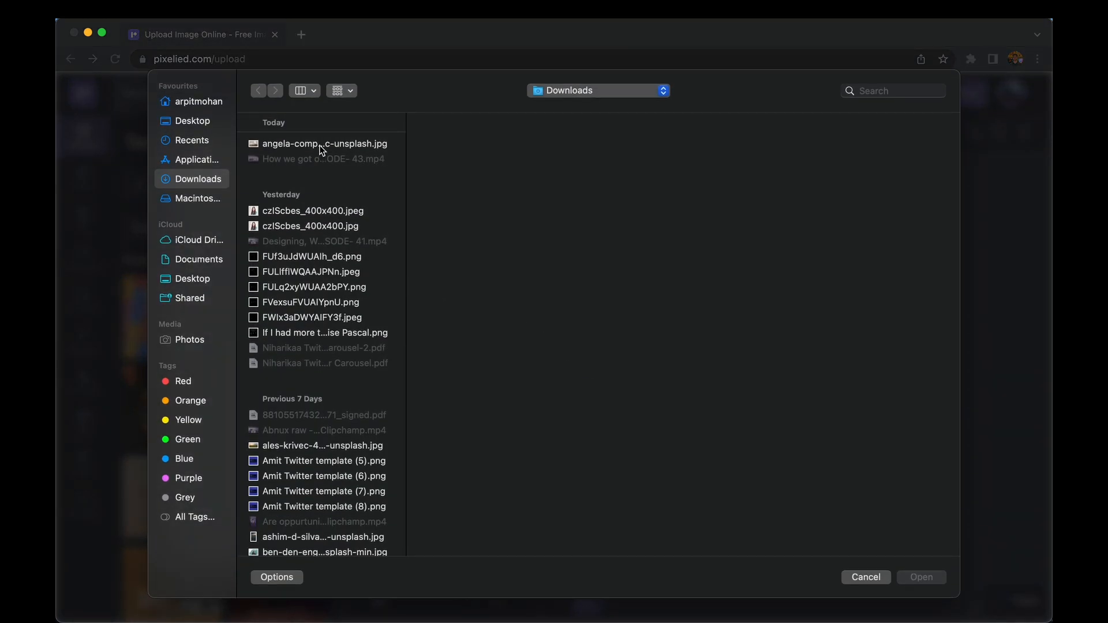
double_click(319, 144)
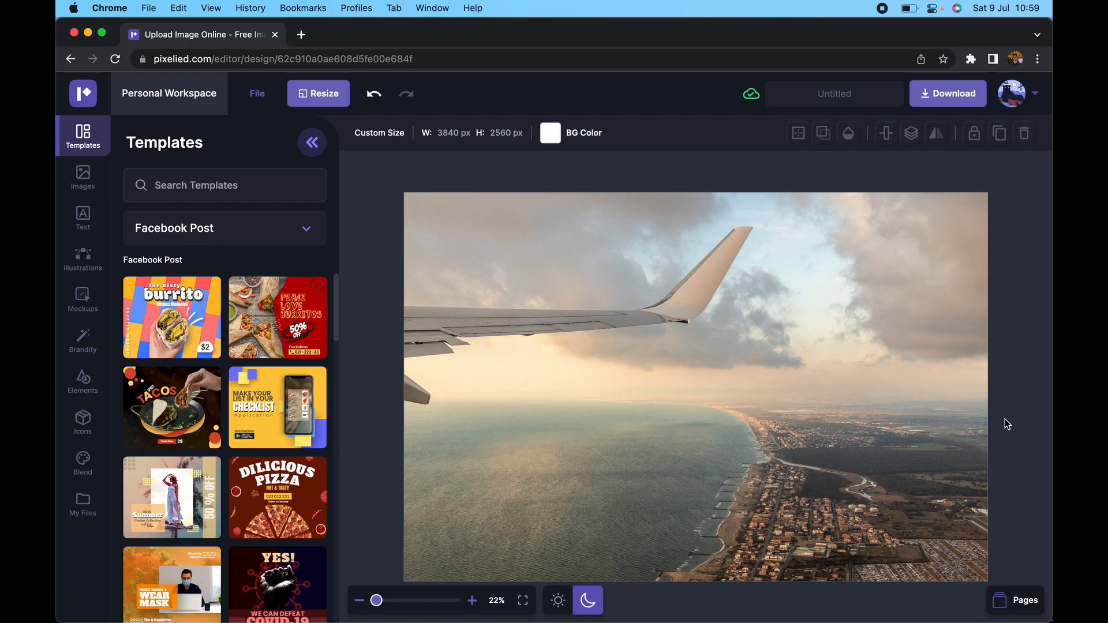
mouse_move(998, 422)
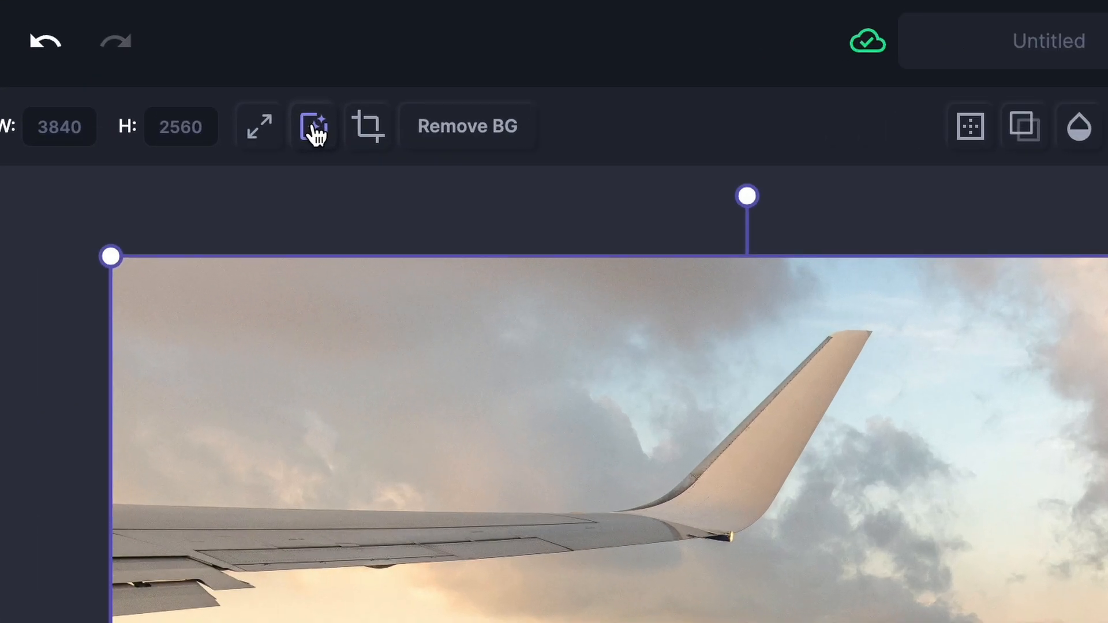
mouse_move(314, 126)
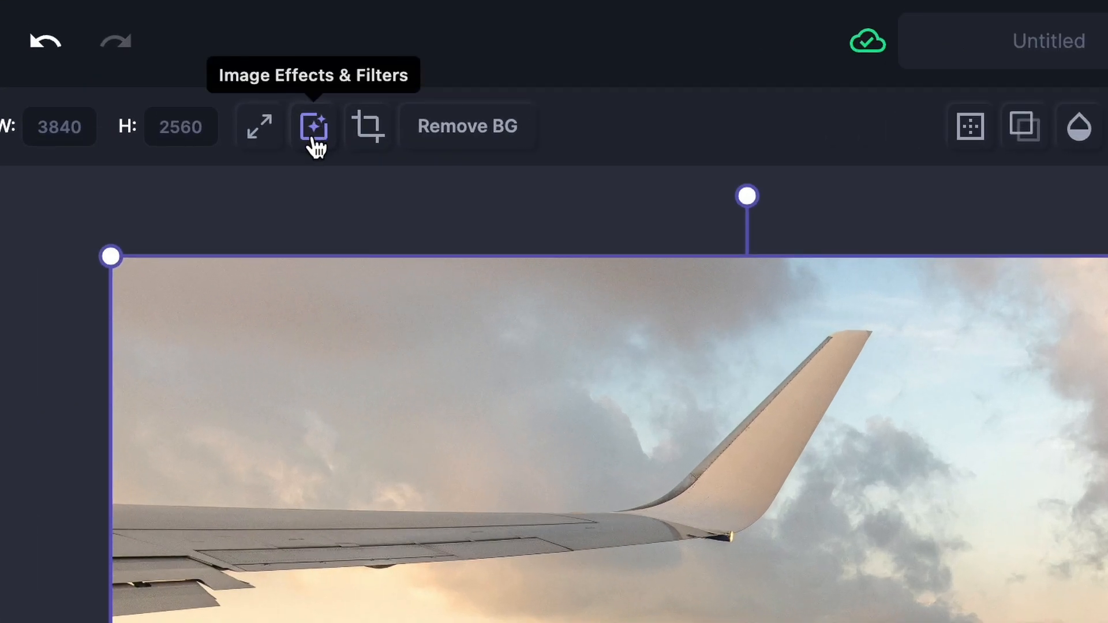
- Show the Image Effects & Filters adjustments for the wing photo
click(314, 126)
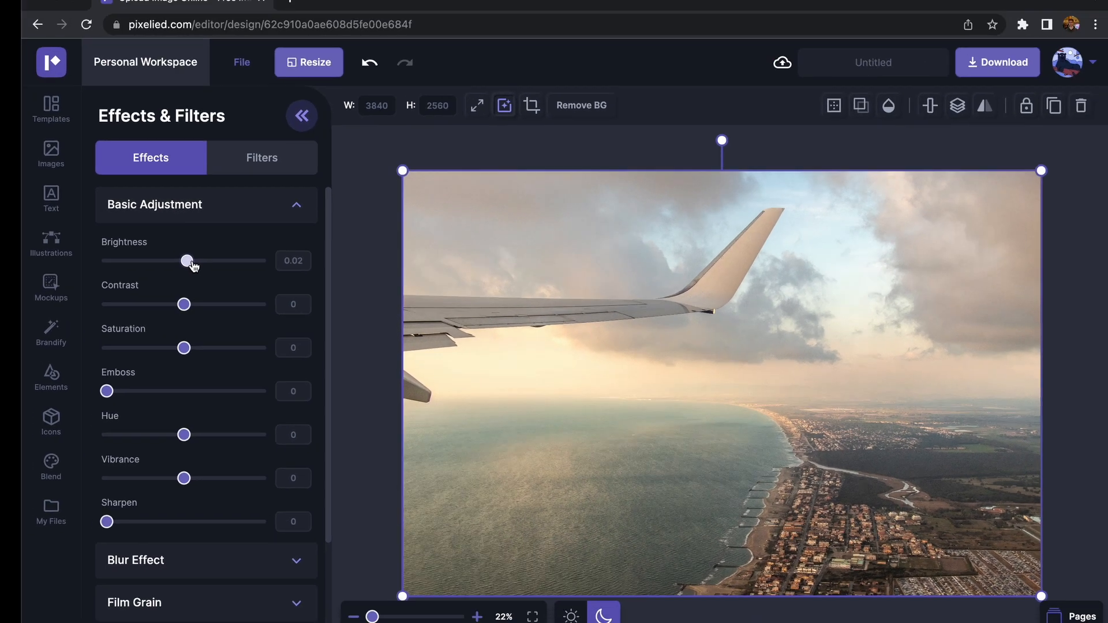
- Set brightness to -0.21, contrast to 0.16, saturation to 0.331, and return emboss to 0 after testing it
drag(187, 261, 176, 274)
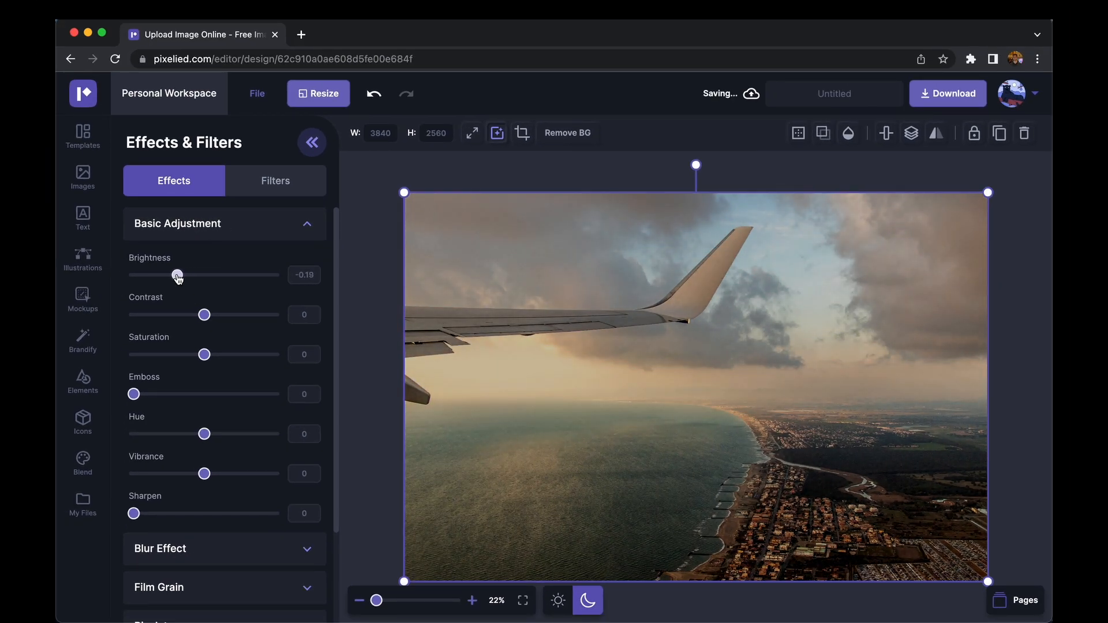
drag(176, 275, 132, 244)
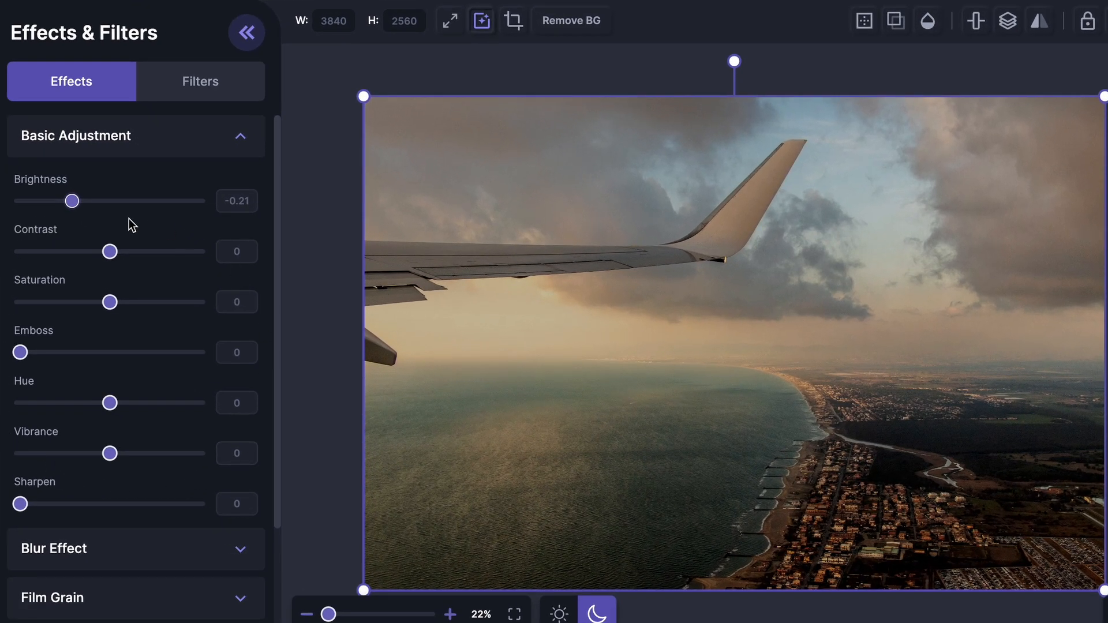
drag(109, 251, 124, 252)
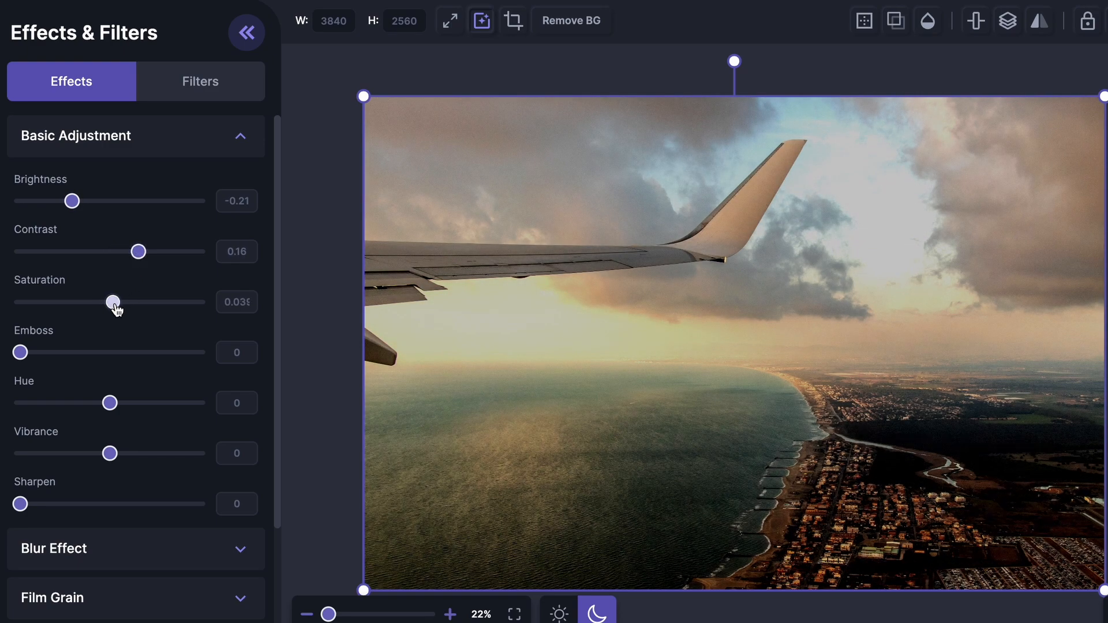
drag(113, 301, 139, 301)
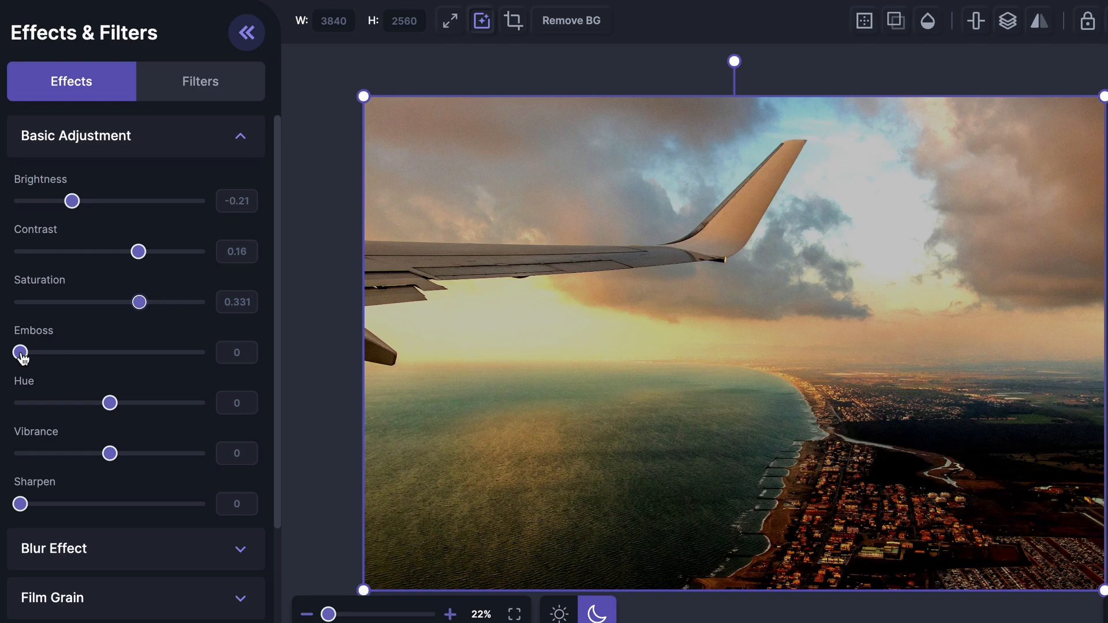
drag(20, 352, 109, 352)
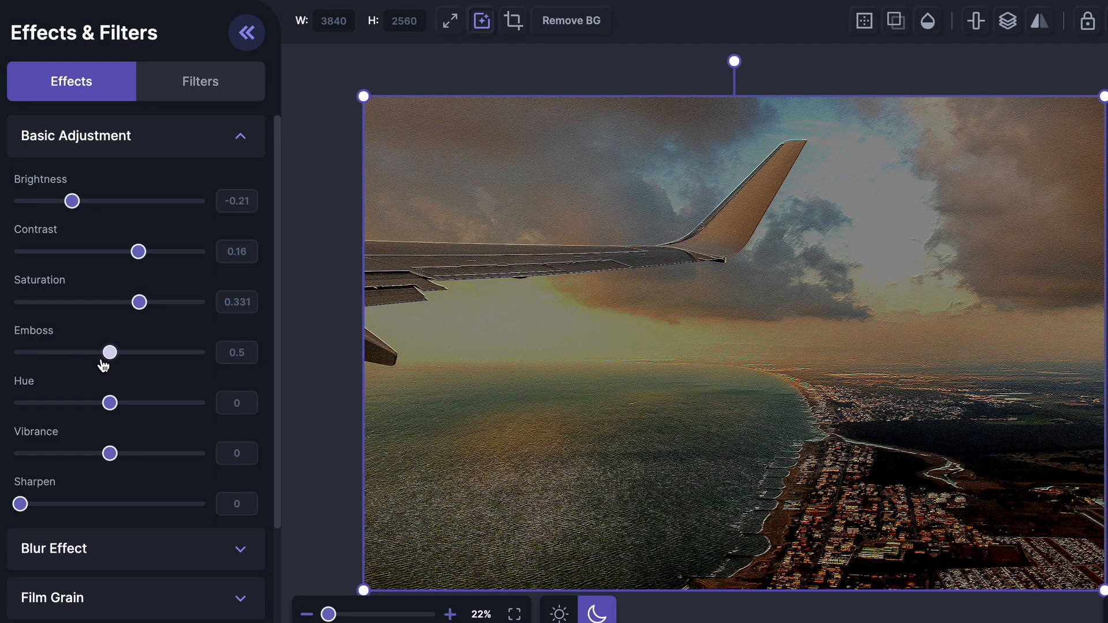
drag(109, 352, 19, 352)
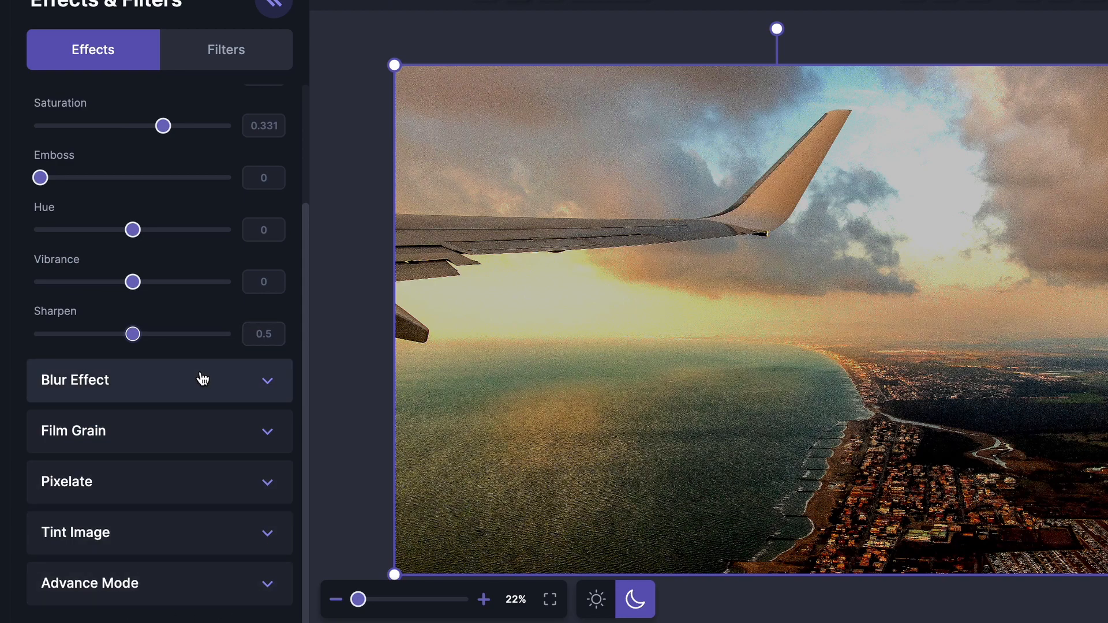
mouse_move(181, 476)
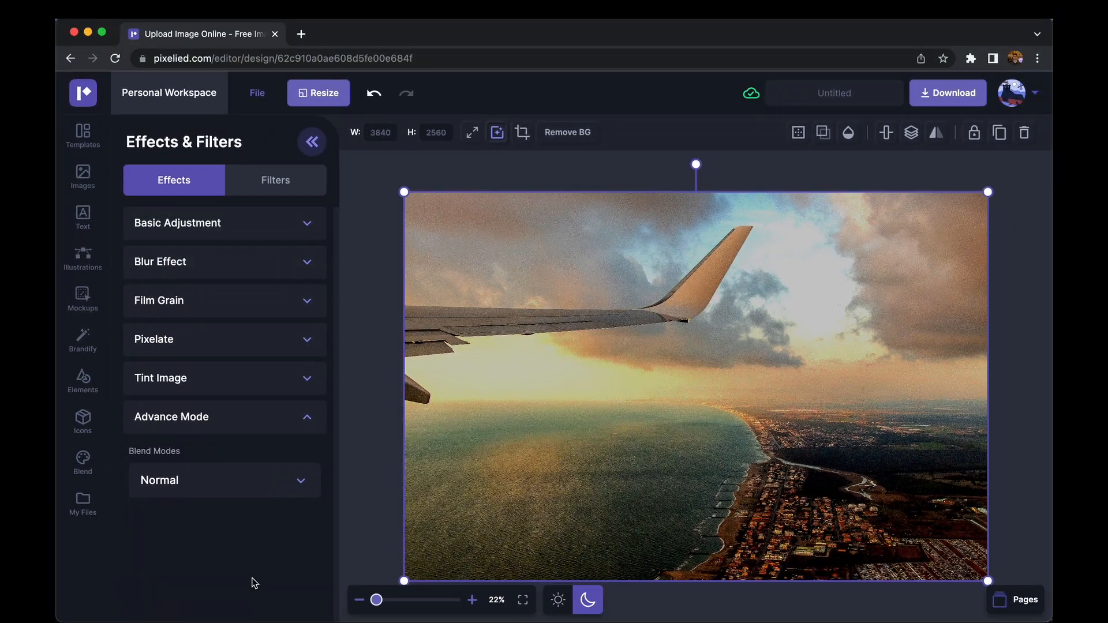
mouse_move(153, 462)
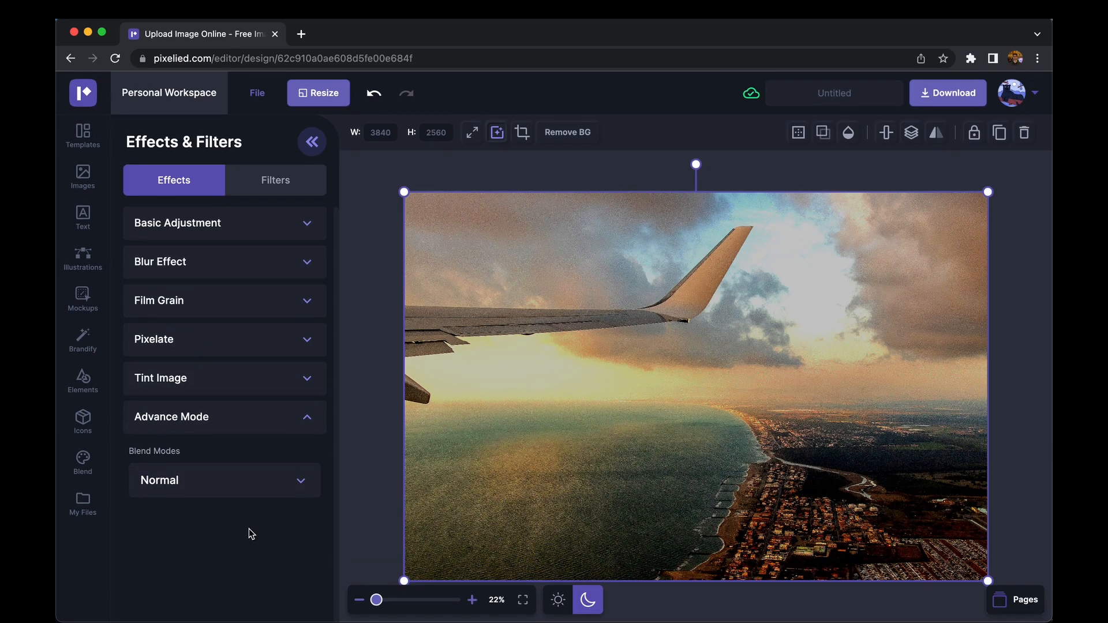
mouse_move(828, 191)
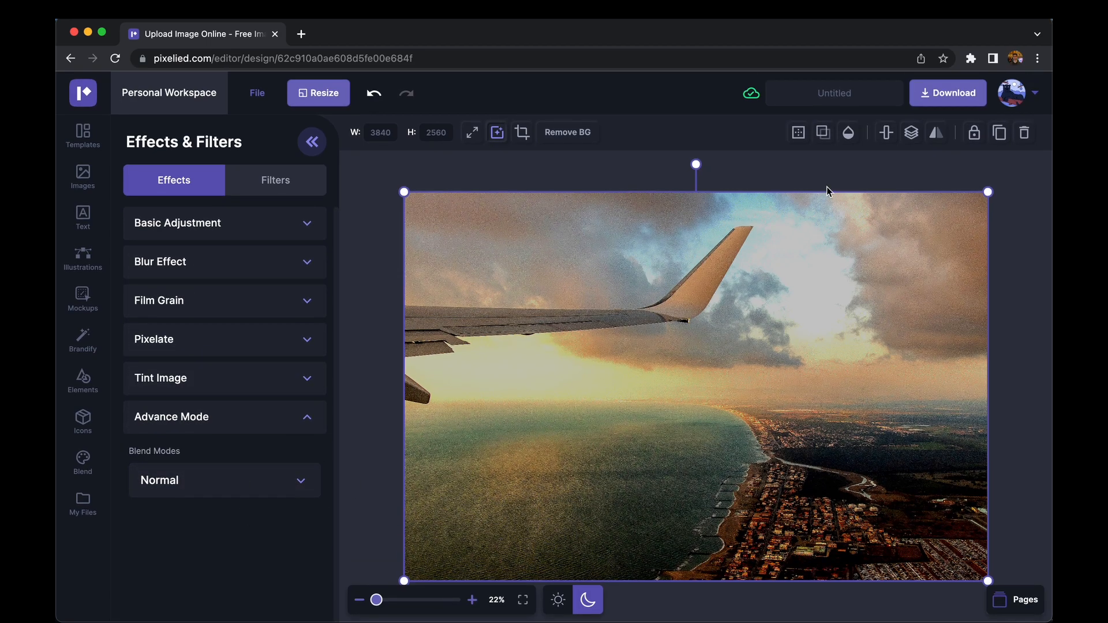
- Download the edited photo as a PNG and view the resulting file from Chrome's download bar
click(948, 92)
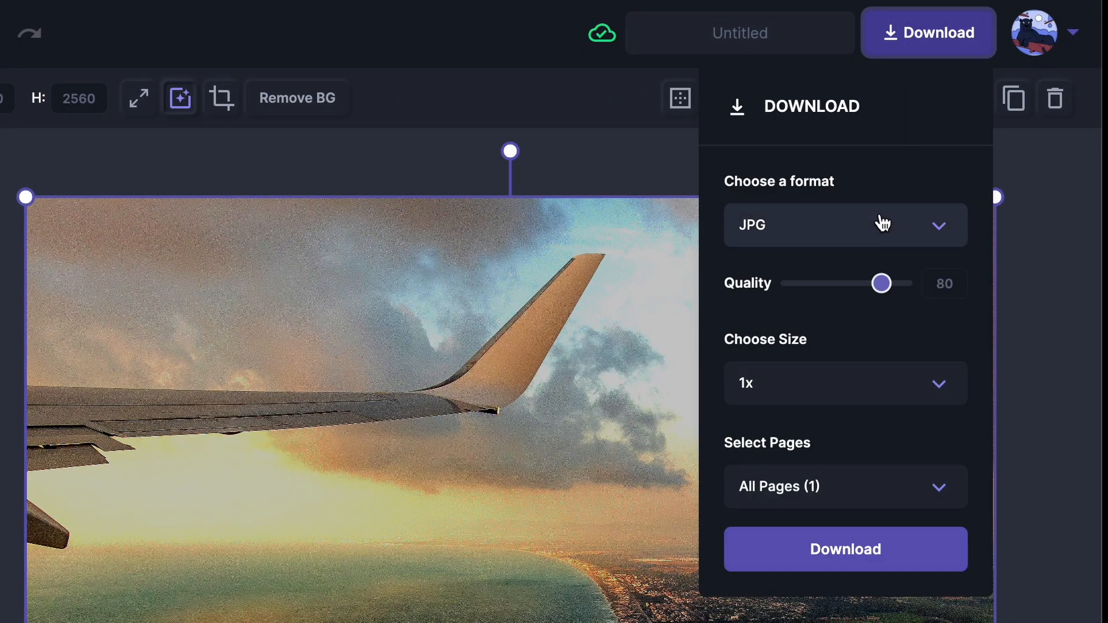
click(845, 225)
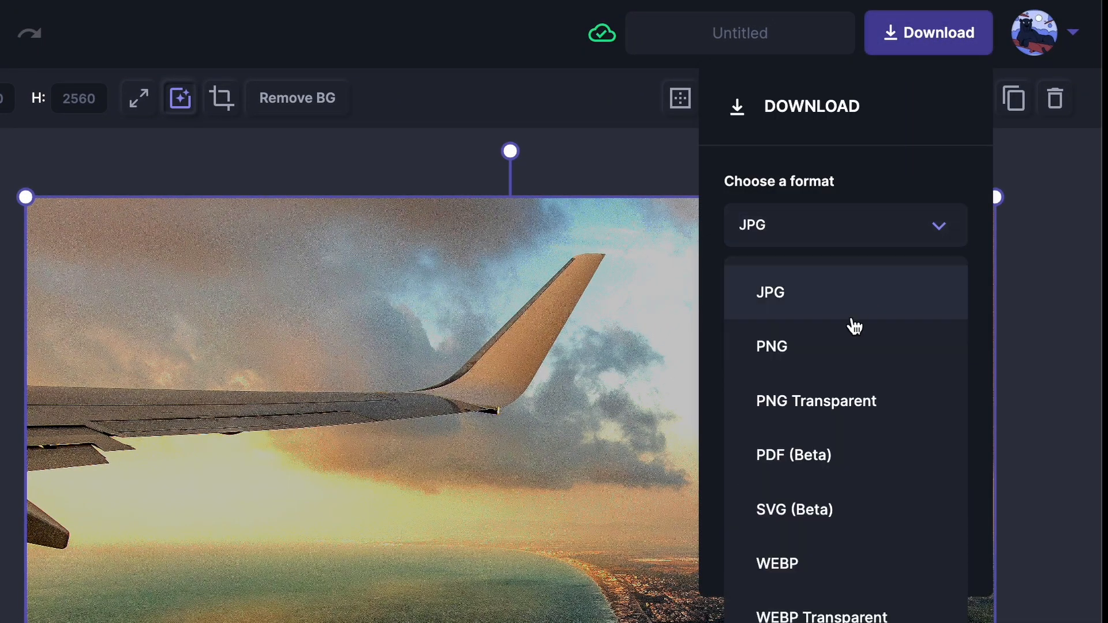
click(771, 347)
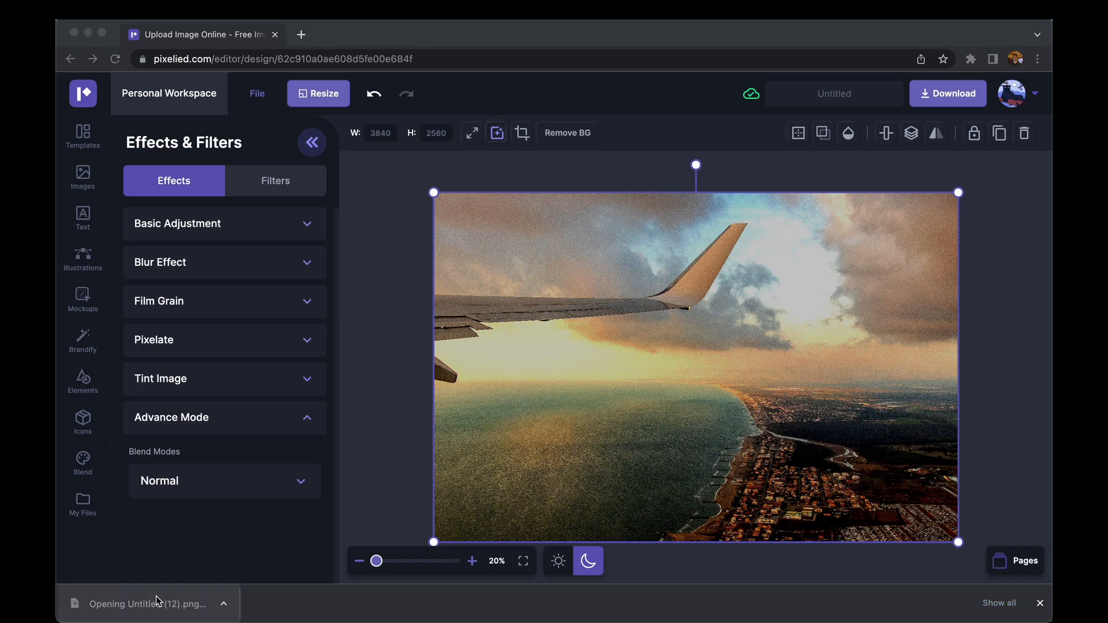
click(147, 602)
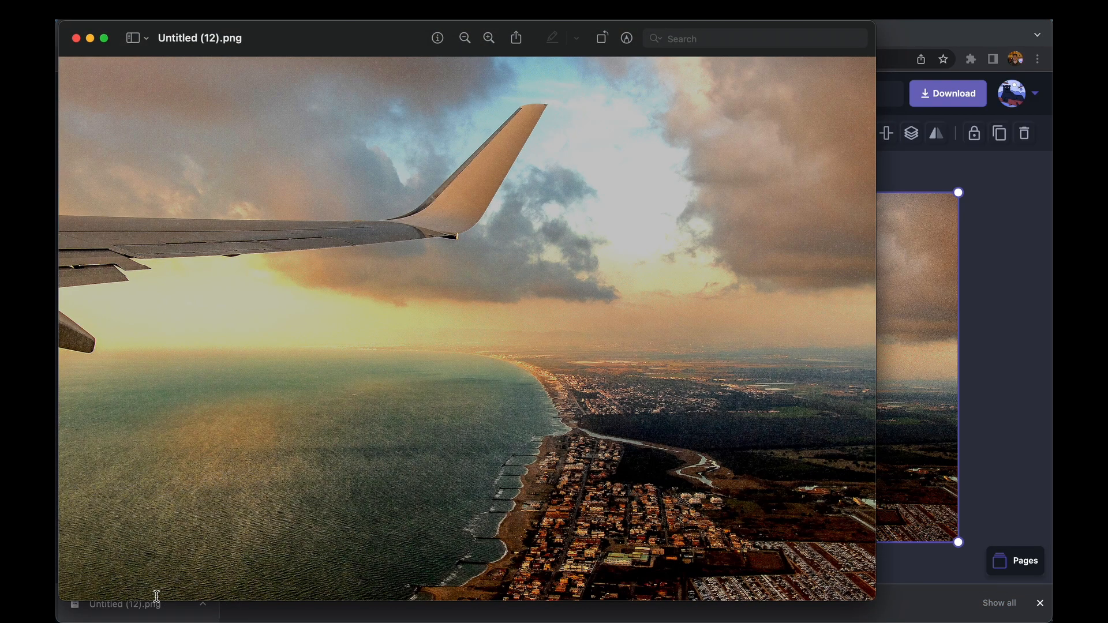